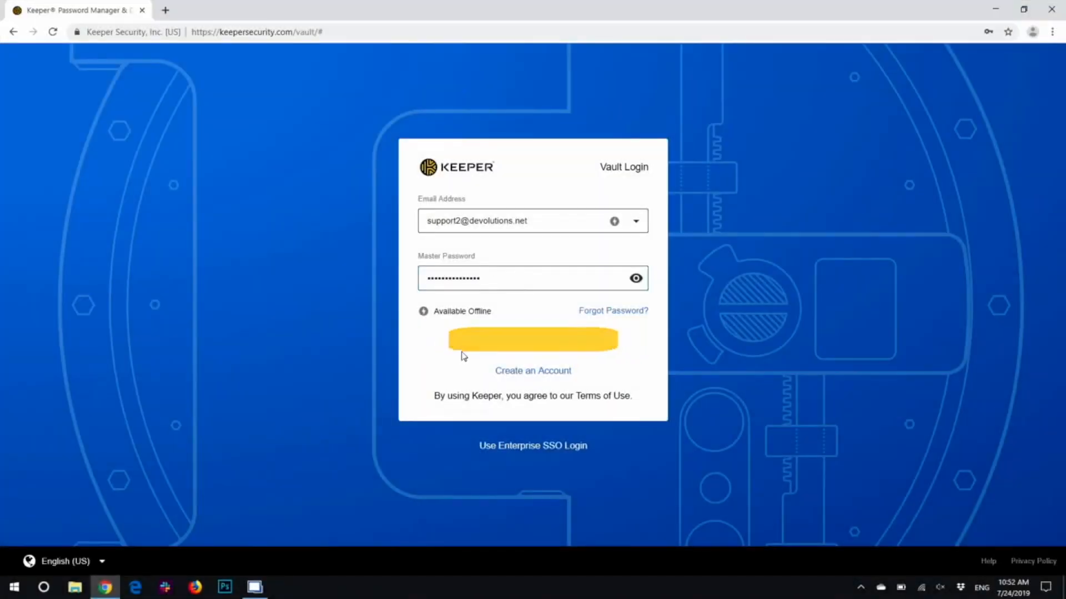
left_click(532, 339)
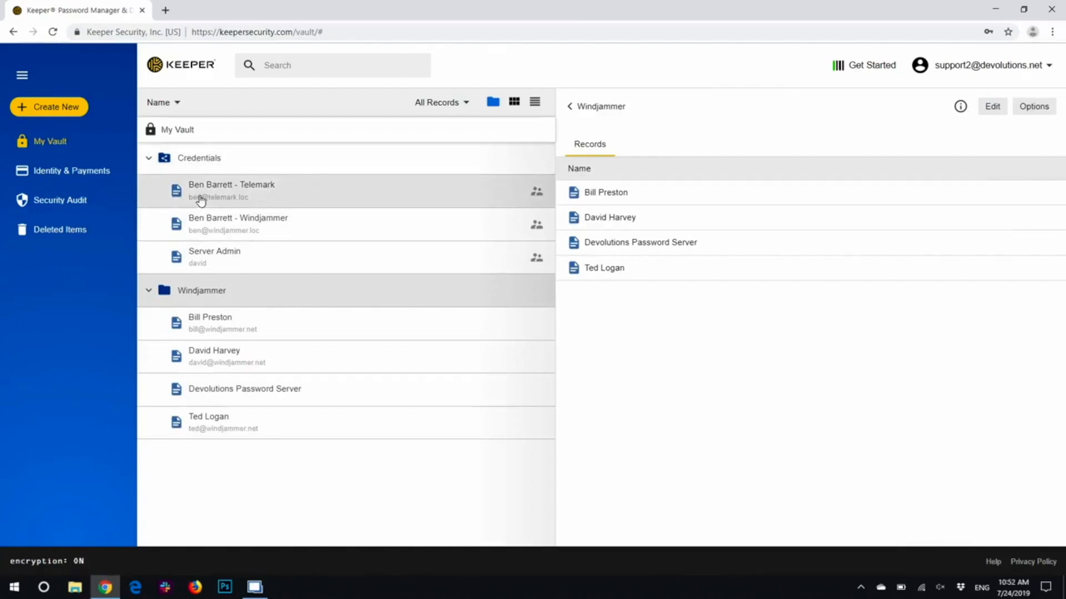
left_click(231, 190)
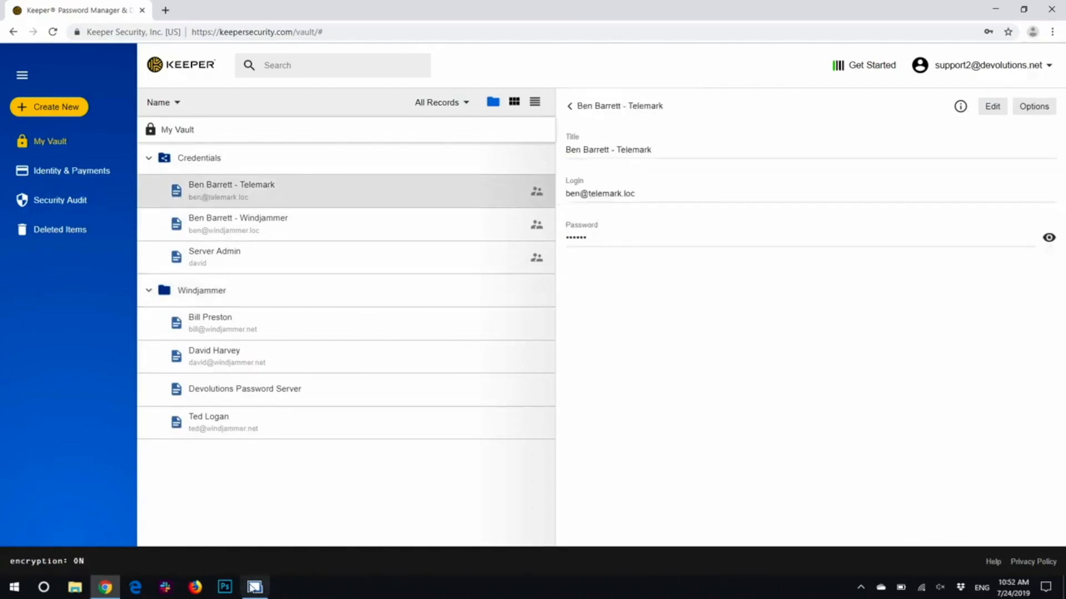
Create a new Keeper (Credentials) entry in Remote Desktop Manager.
left_click(255, 587)
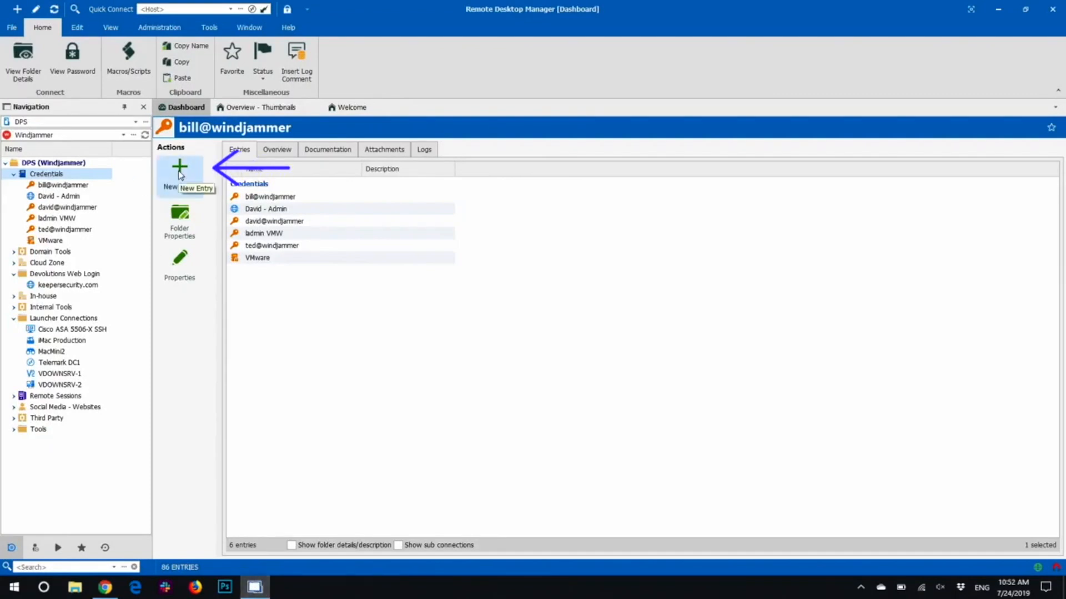
left_click(180, 168)
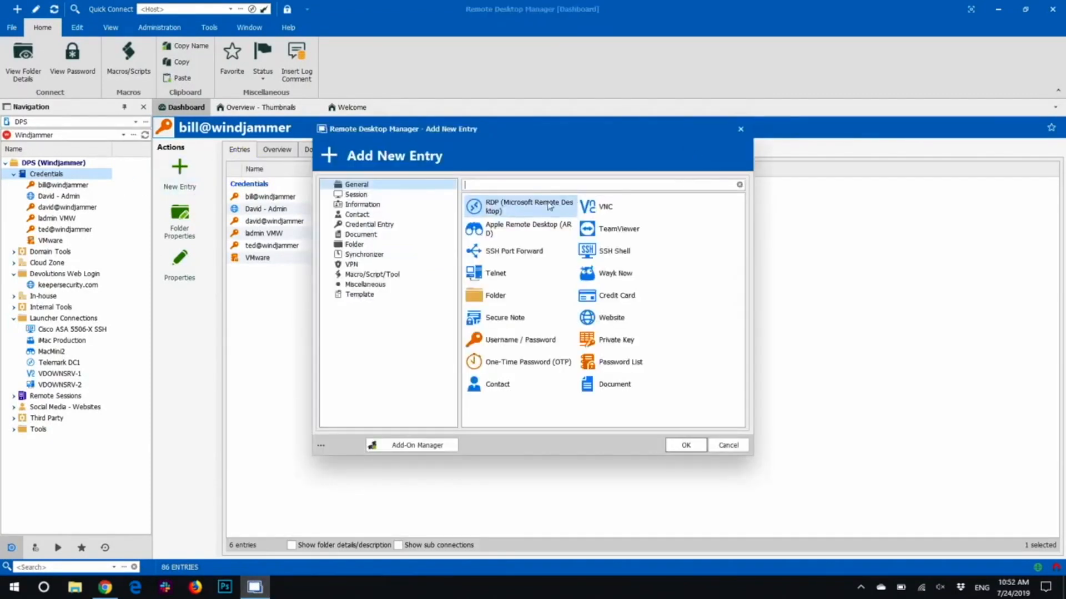
type("keeper")
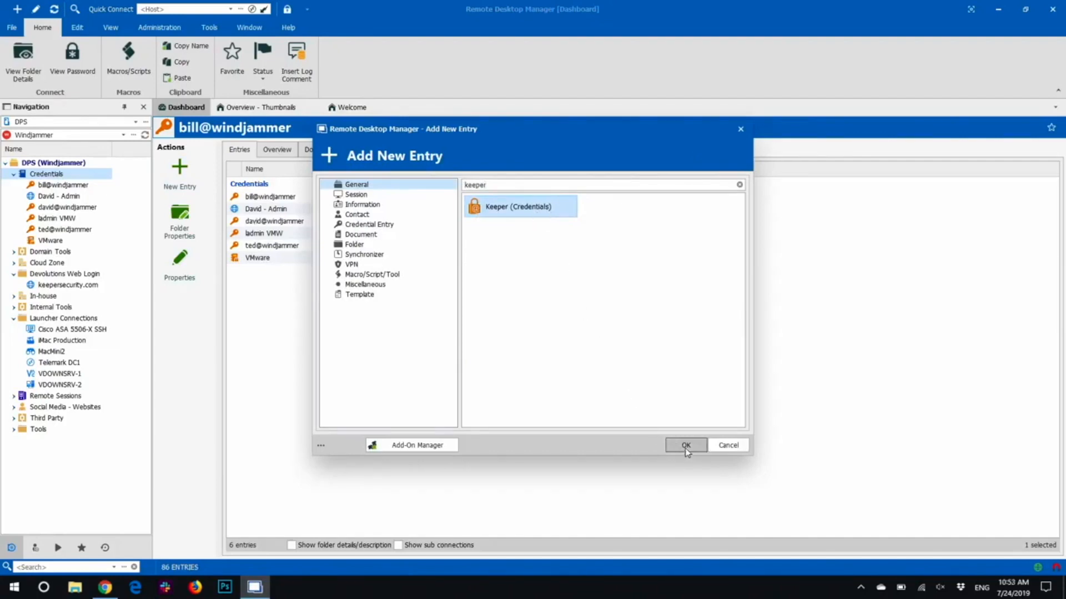
left_click(684, 445)
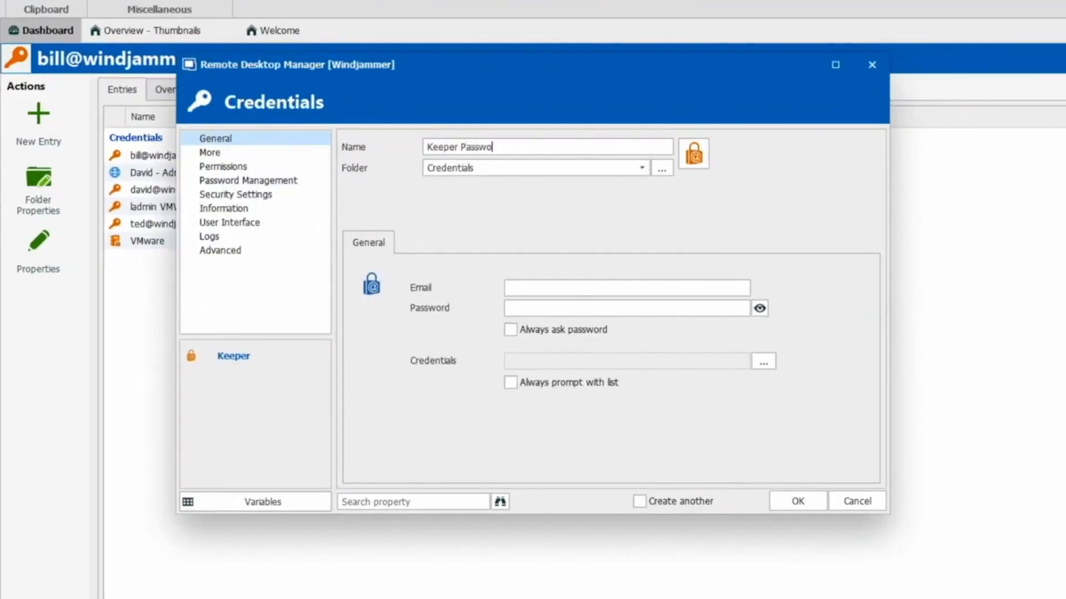
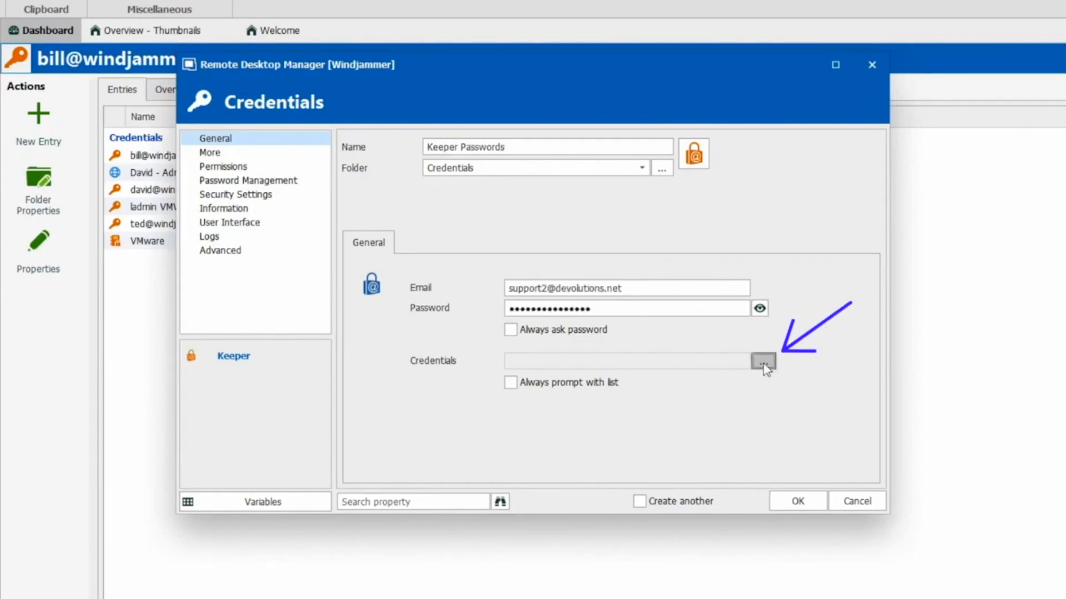
Enter the Keeper login and browse the shared Credentials and Windjammer folders.
left_click(762, 360)
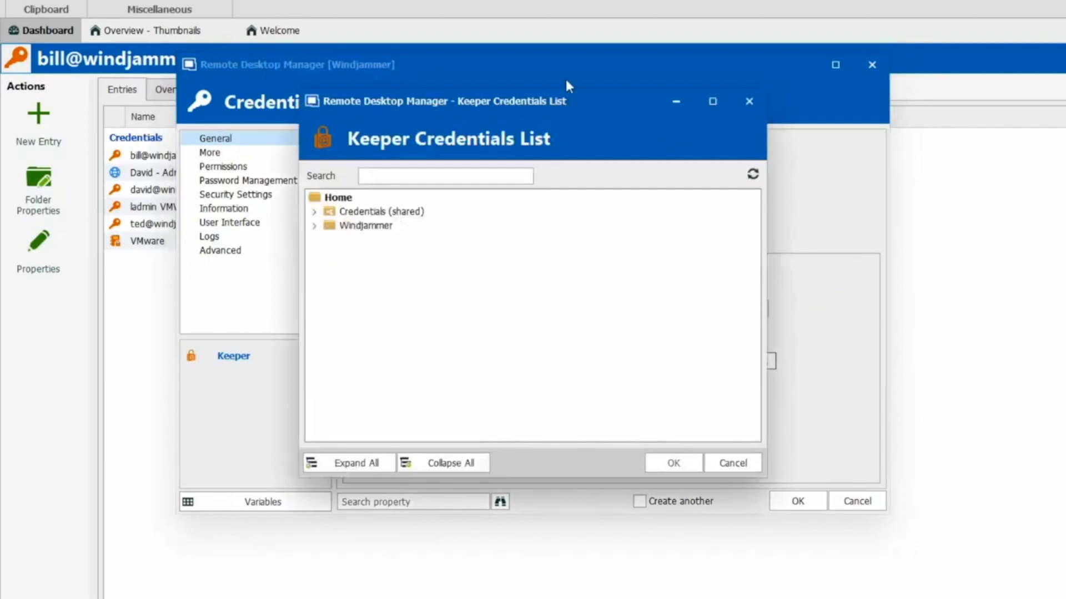
left_click(313, 212)
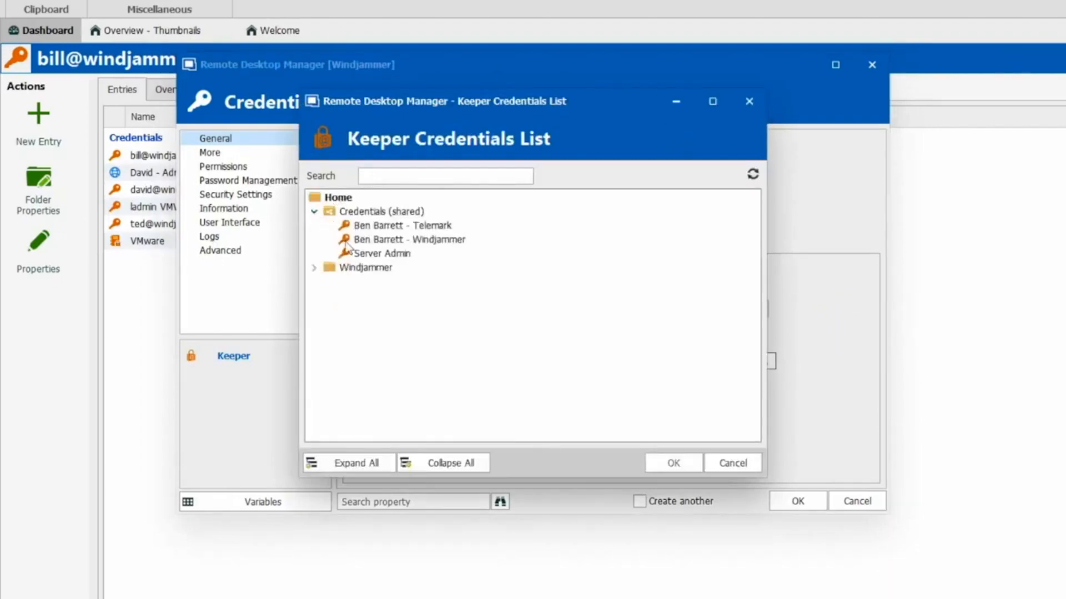
left_click(313, 267)
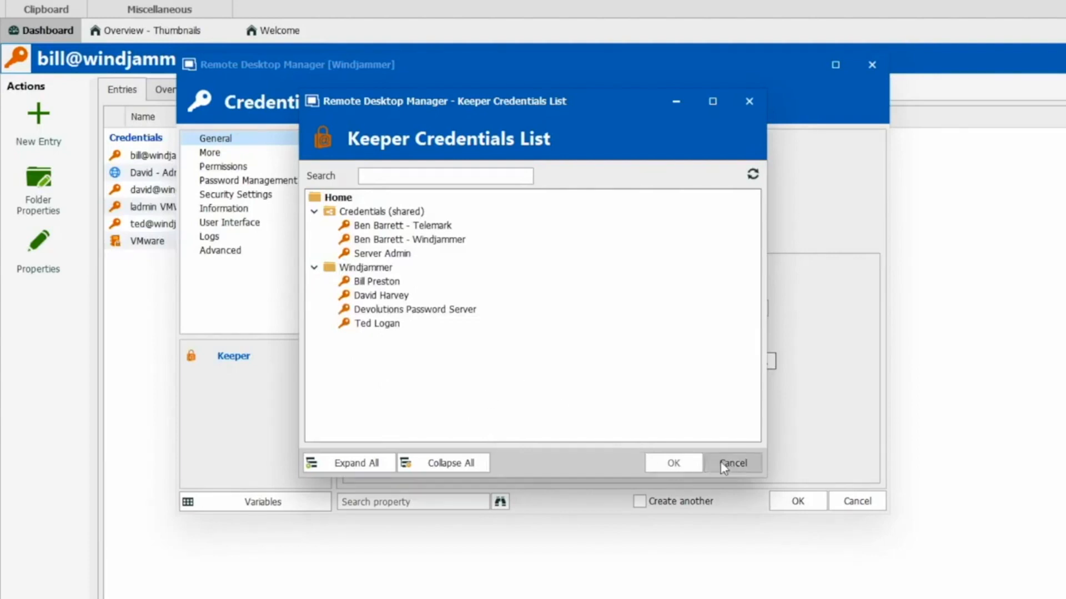
left_click(733, 463)
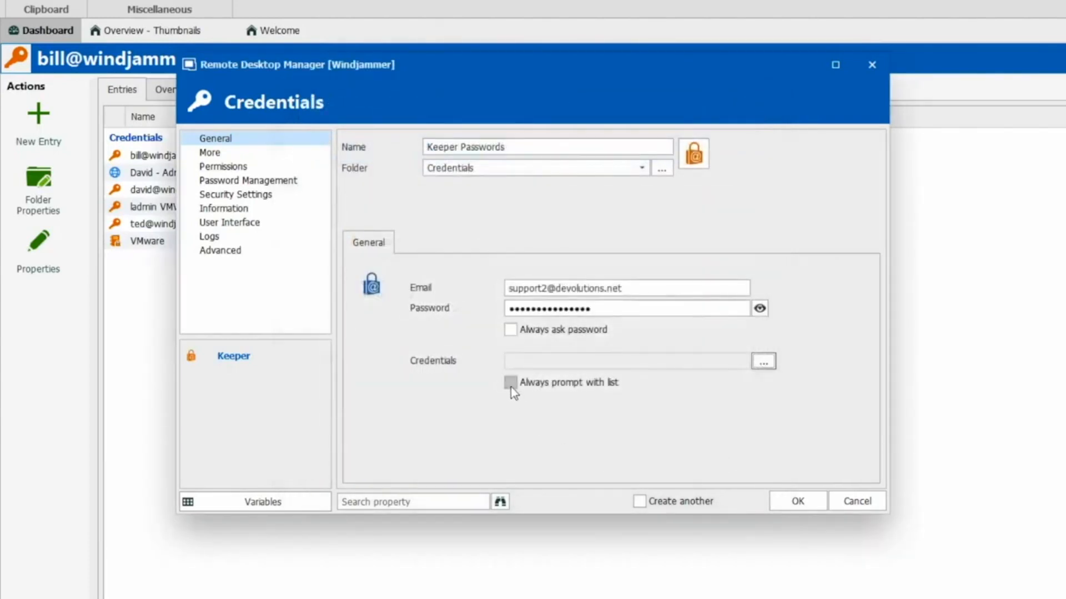
Enable 'Always prompt with list' and save the Keeper Passwords entry.
left_click(511, 382)
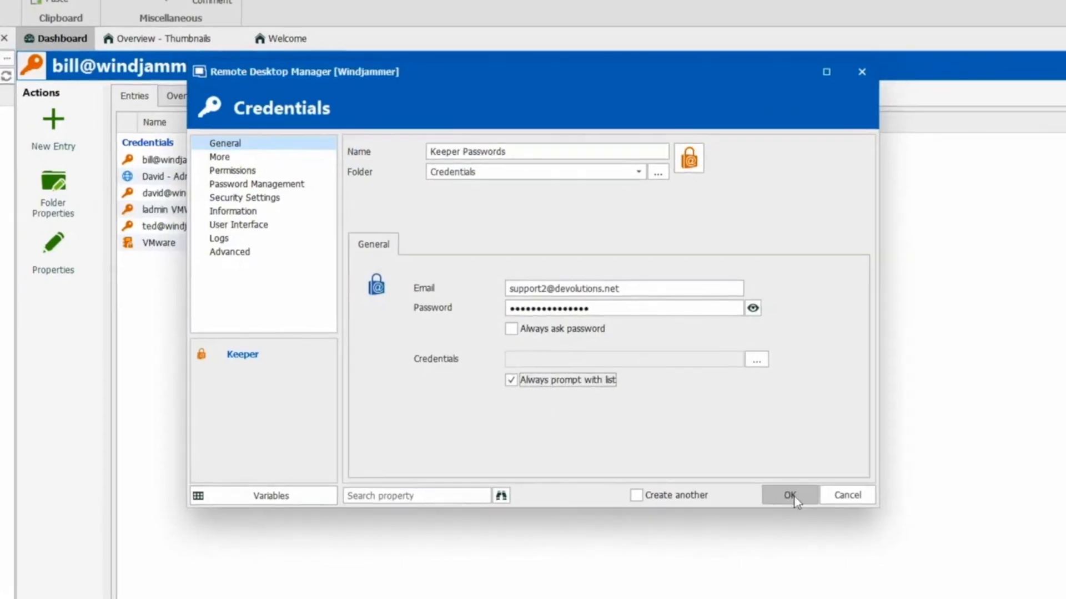
left_click(789, 495)
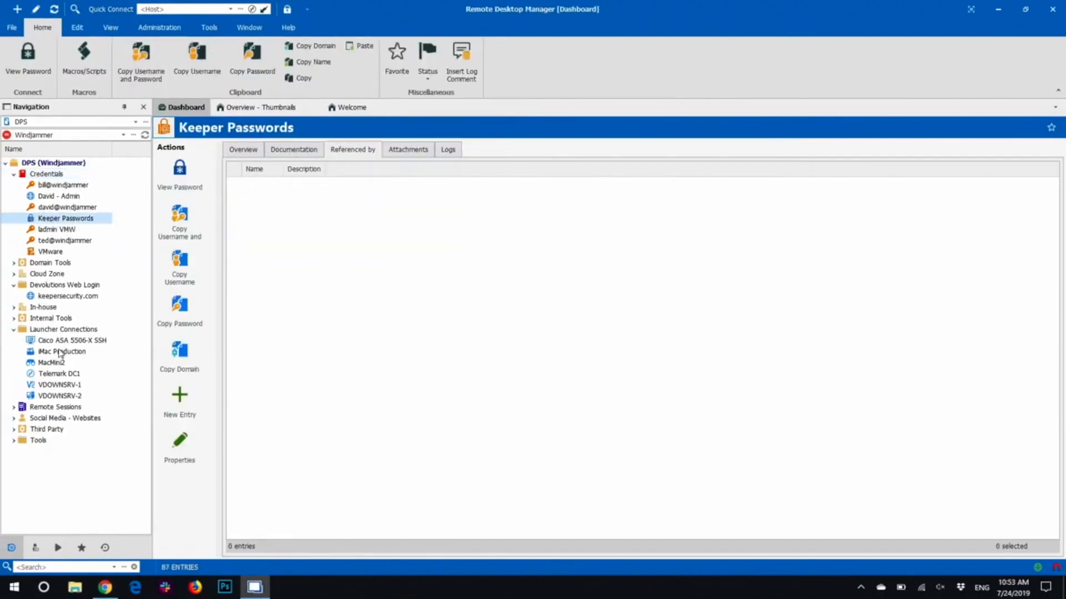
Set Telemark DC1's credentials to the repository entry Credentials\Keeper Passwords.
left_click(59, 373)
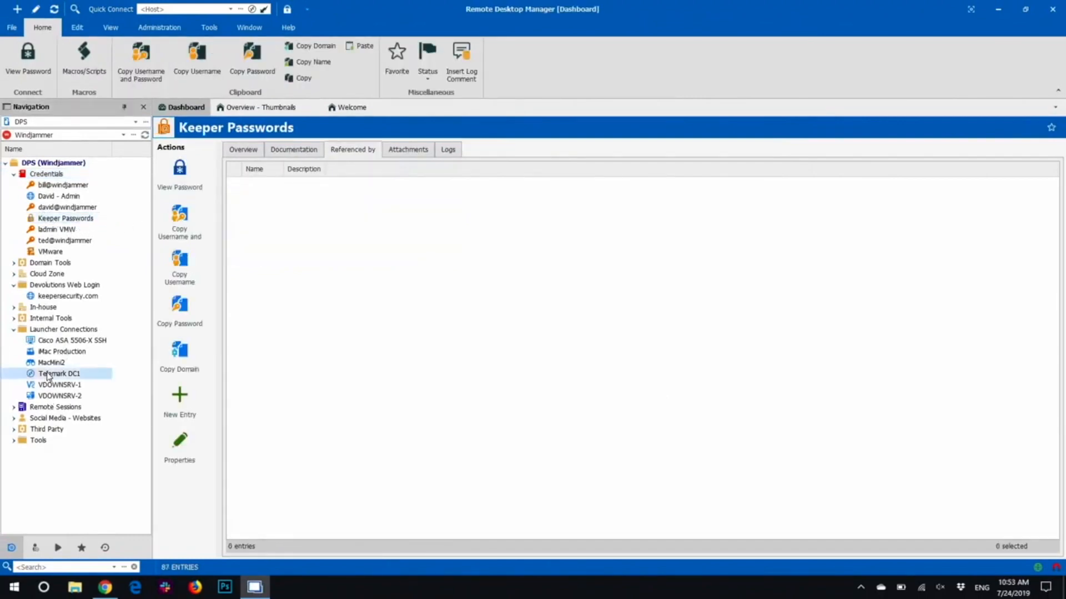
left_click(60, 374)
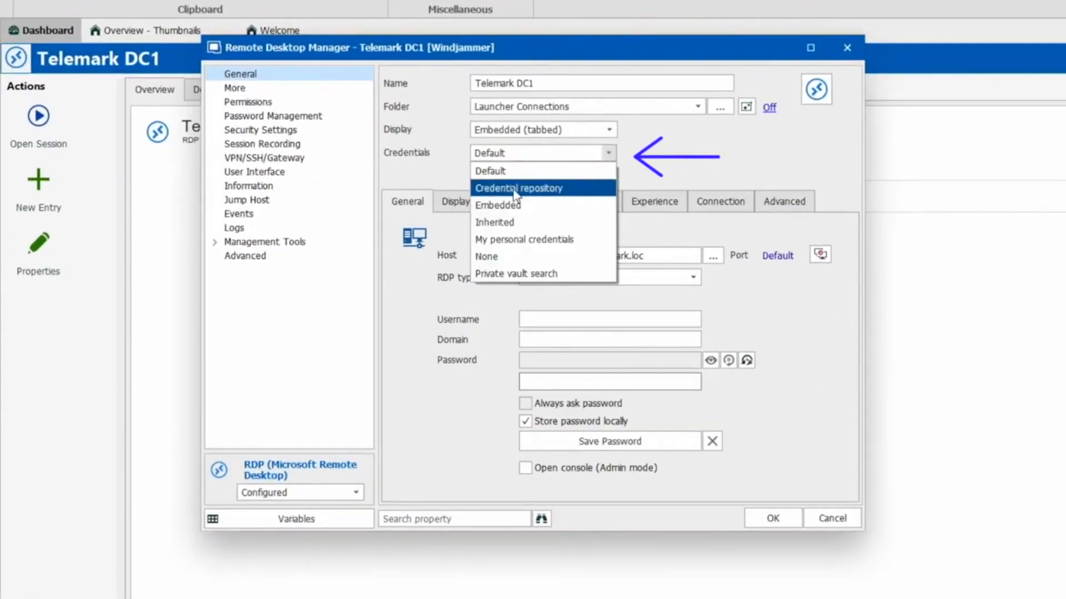
left_click(518, 189)
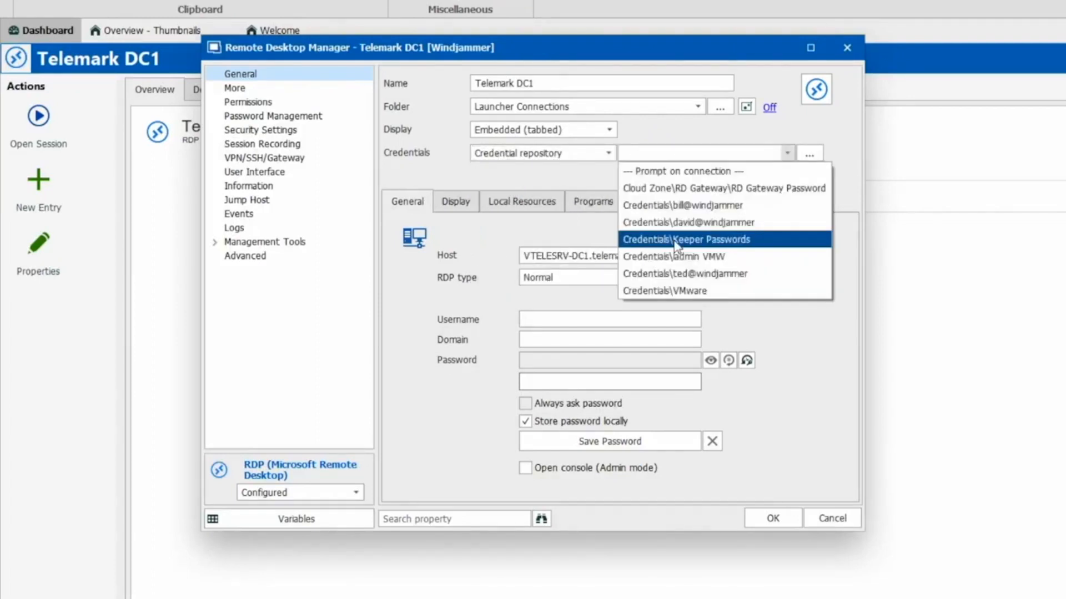
left_click(686, 239)
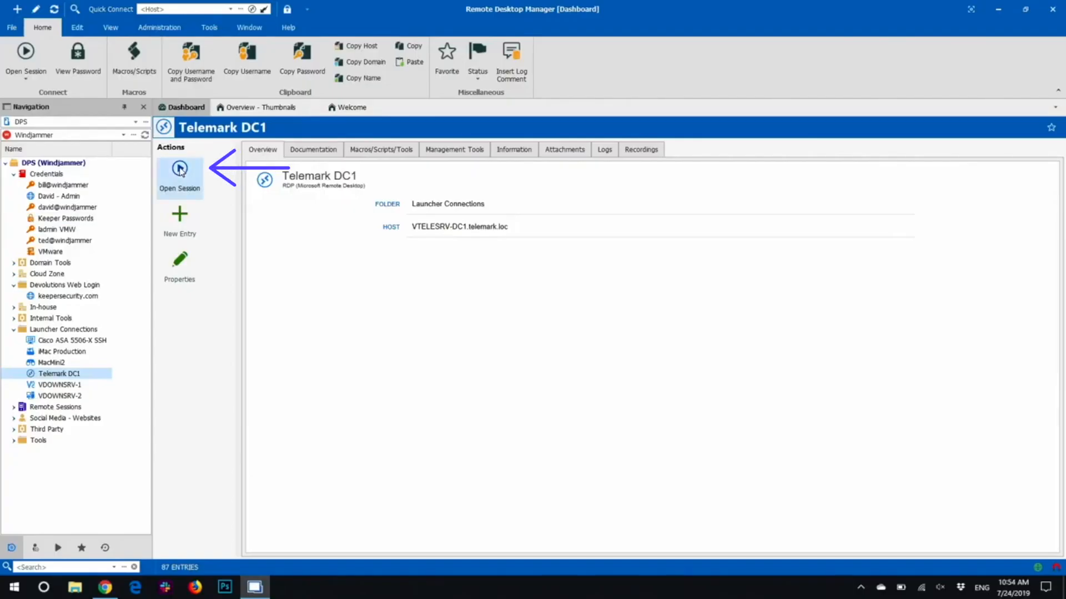
Open the Telemark DC1 session, choosing a credential from the Keeper list.
left_click(179, 172)
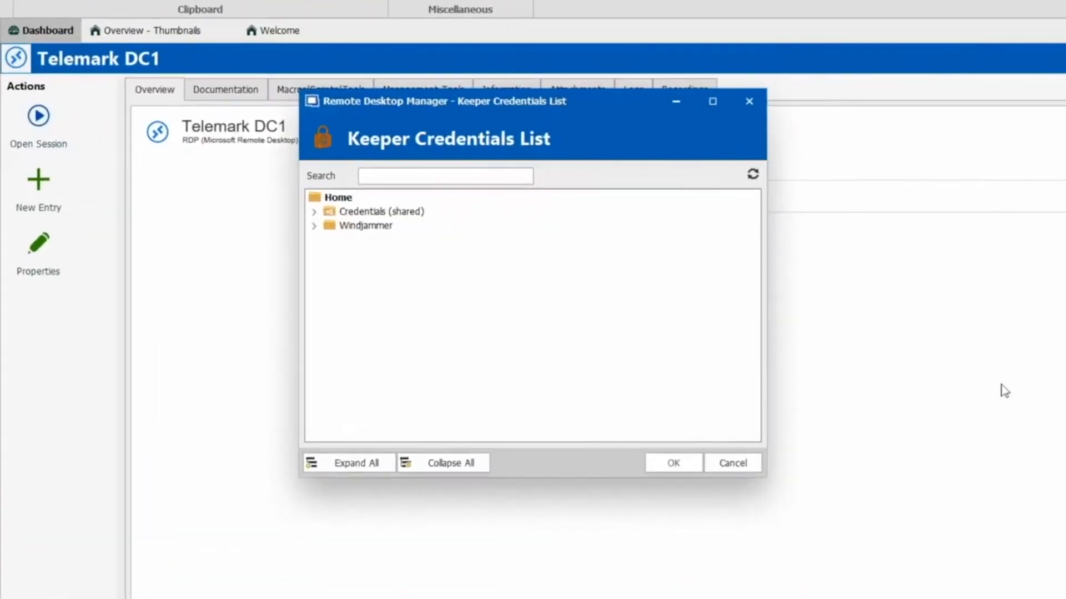
left_click(313, 211)
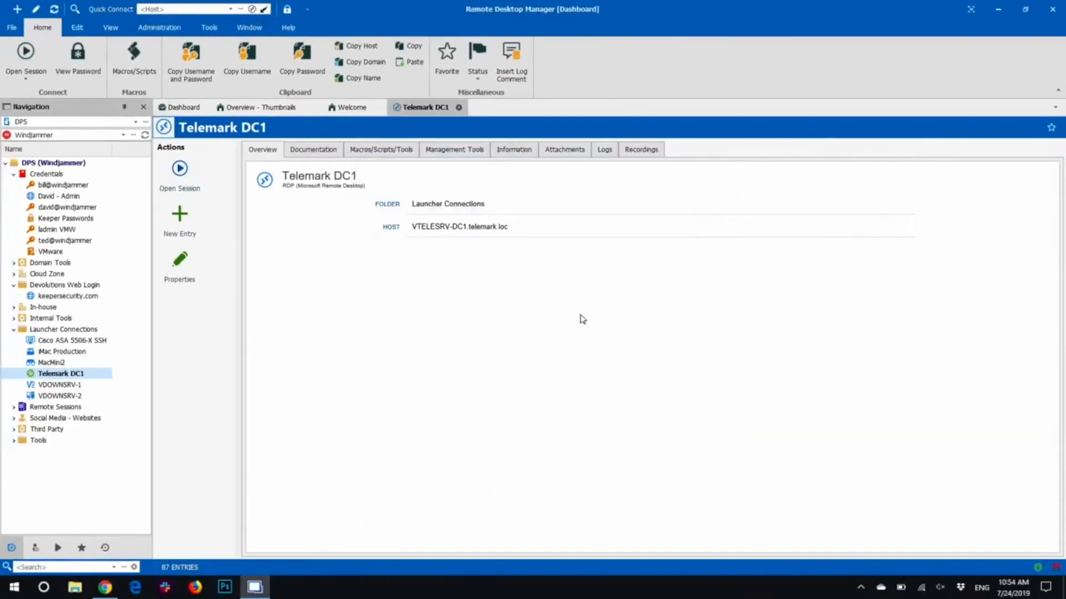
left_click(179, 173)
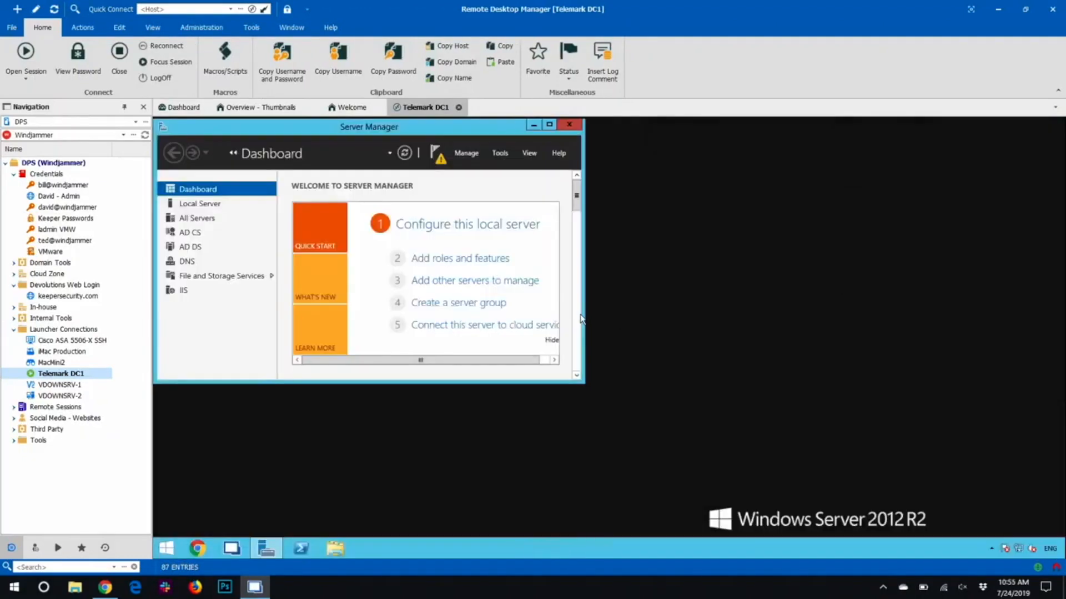
mouse_move(573, 261)
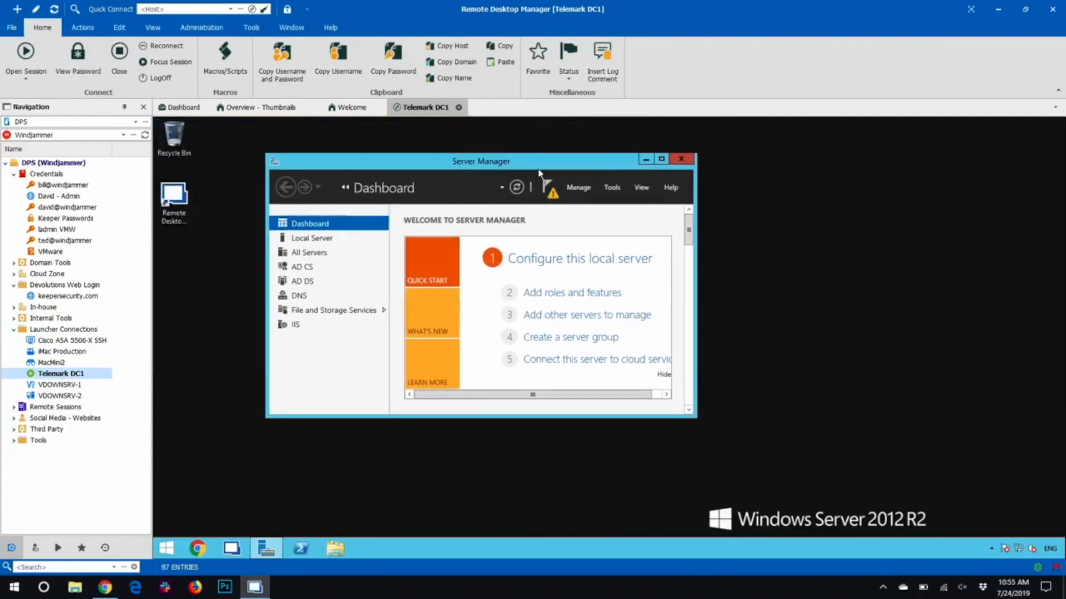
Move Server Manager in the remote desktop, then close the Telemark DC1 tab.
left_click_drag(481, 161, 509, 167)
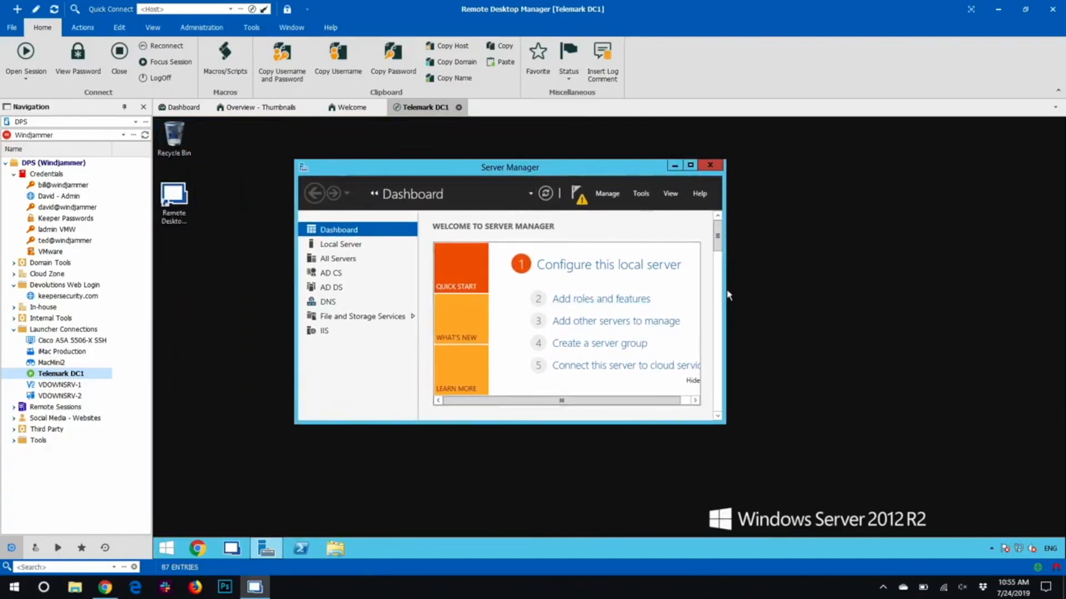
mouse_move(836, 249)
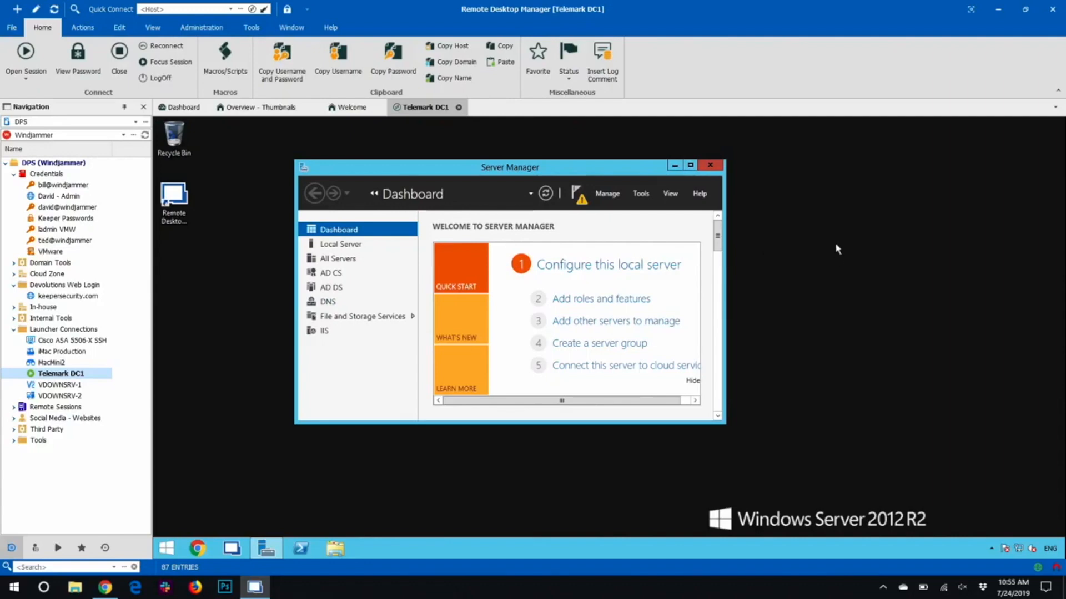
mouse_move(473, 104)
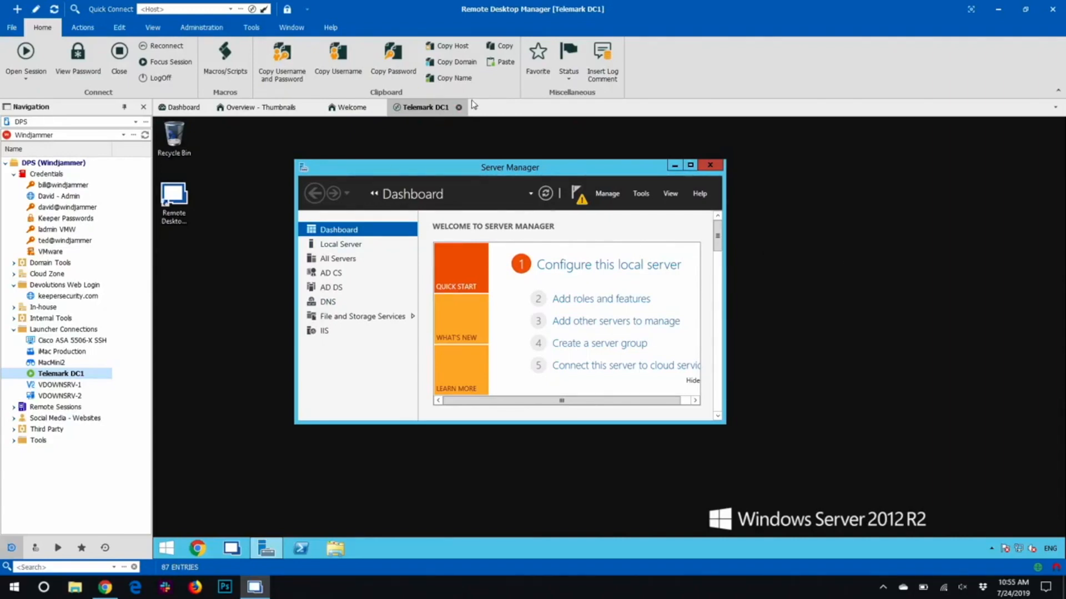
mouse_move(460, 107)
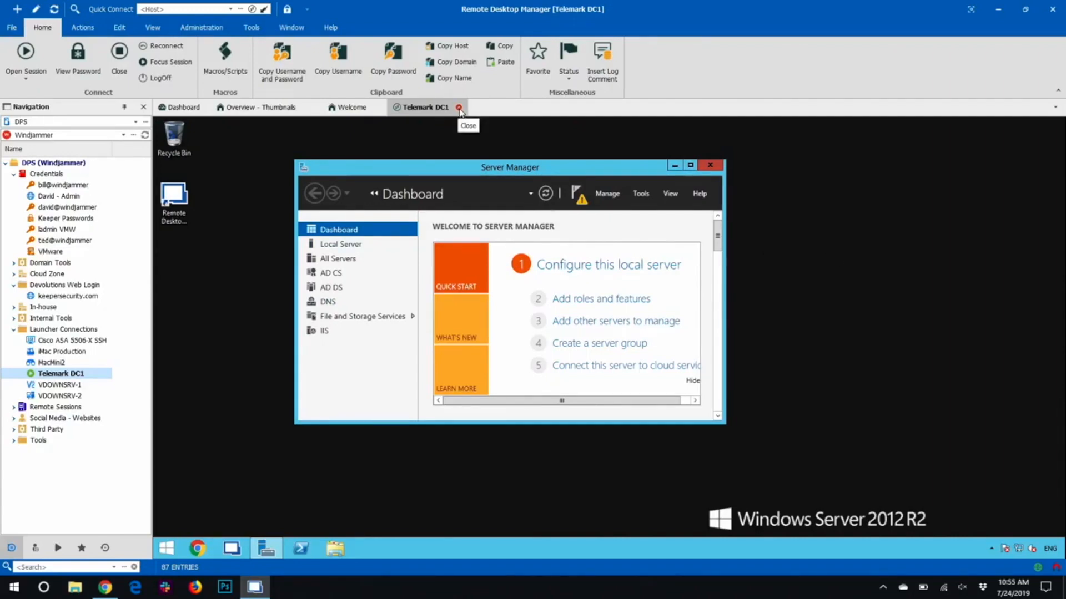
left_click(460, 106)
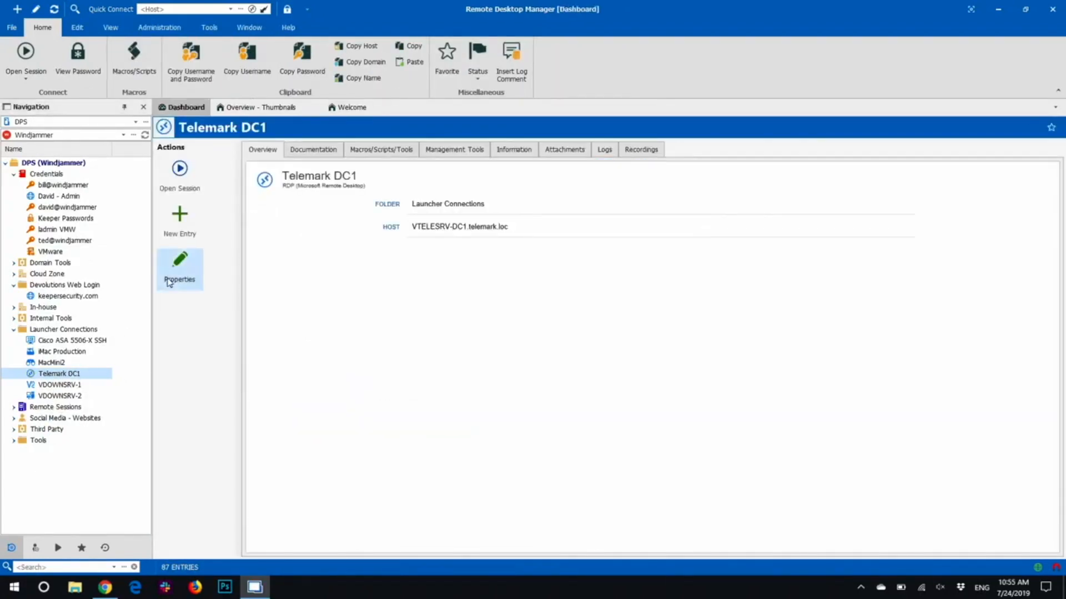
Open Telemark DC1 properties, choose Select from List, and expand shared Credentials.
left_click(179, 265)
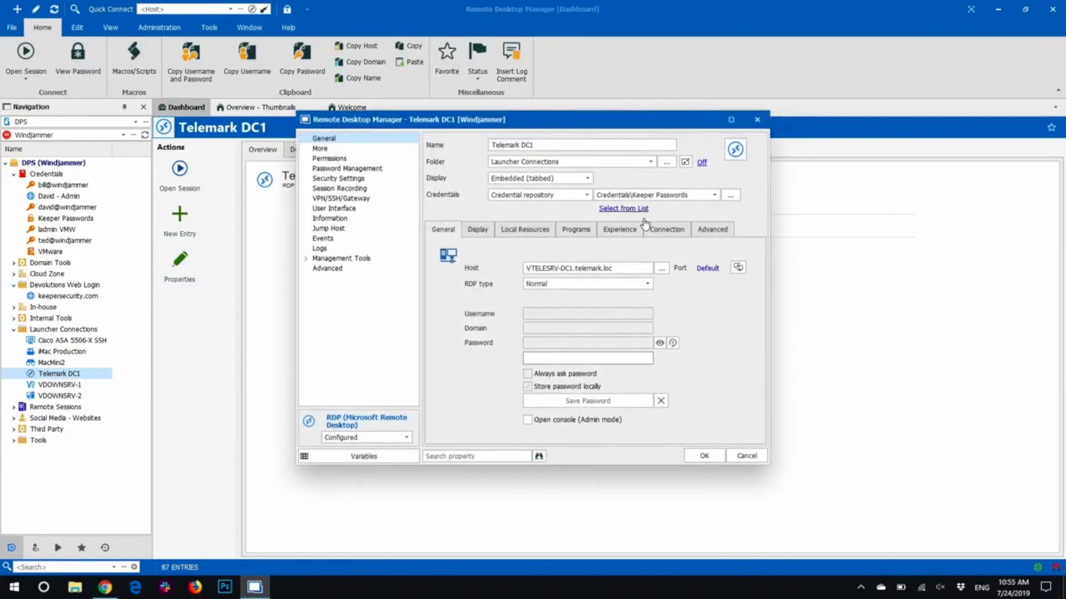
left_click(621, 208)
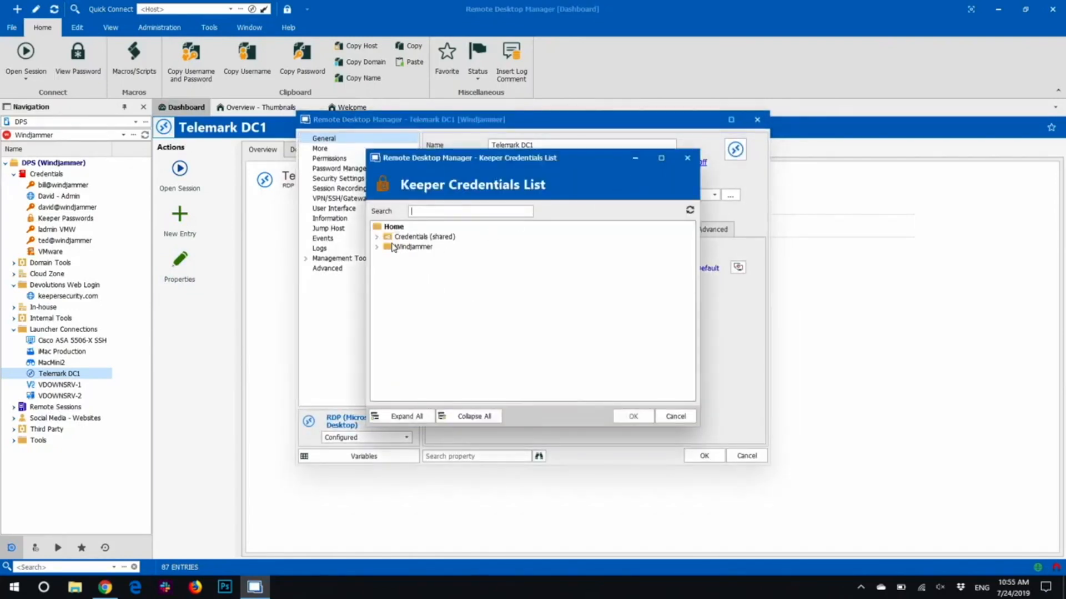
left_click(378, 237)
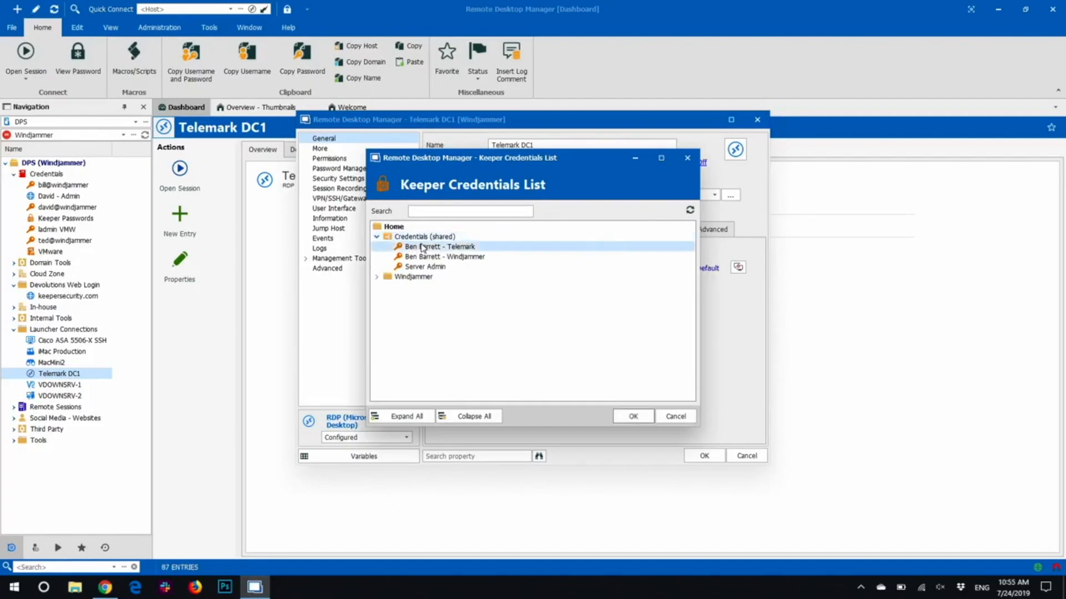